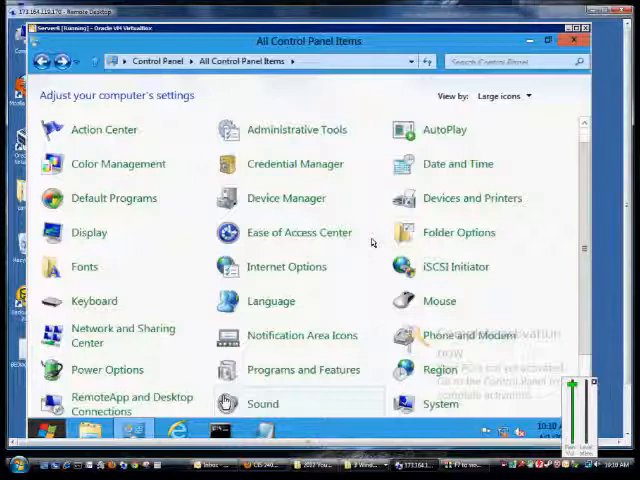
pyautogui.moveTo(193, 358)
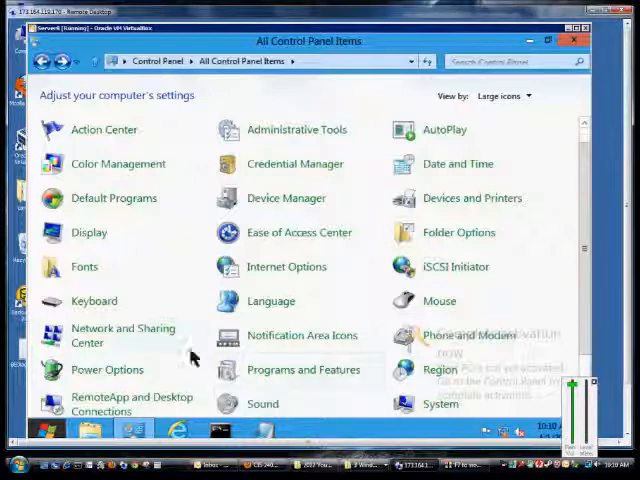
pyautogui.moveTo(338, 287)
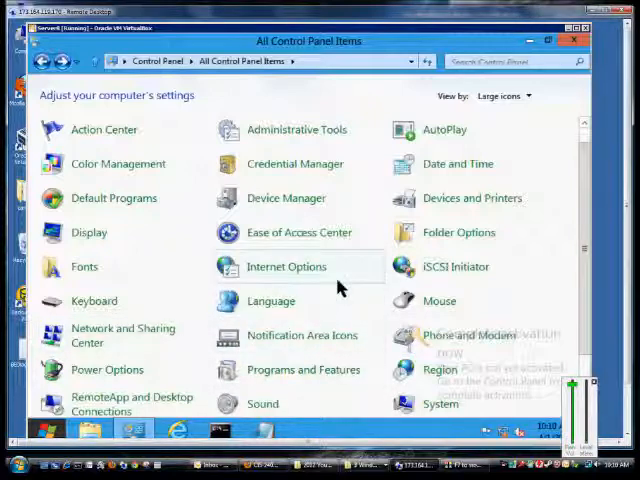
pyautogui.moveTo(265, 85)
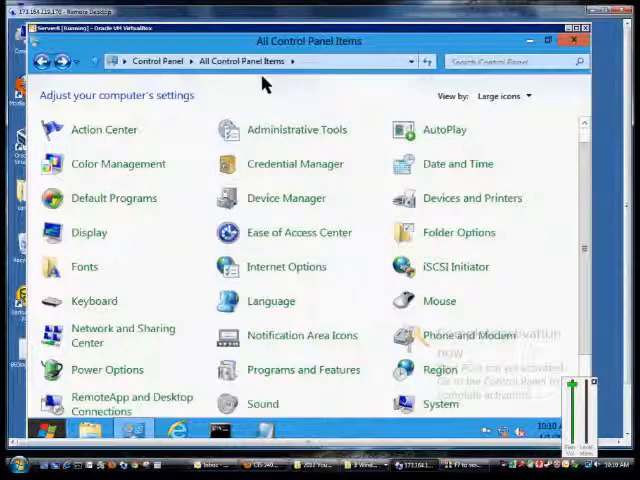
pyautogui.moveTo(287, 267)
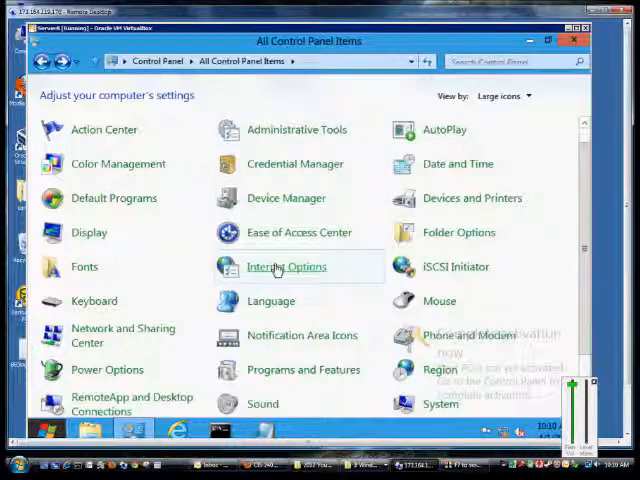
# Open Internet Options from All Control Panel Items to show the Internet Properties dialog
pyautogui.click(287, 266)
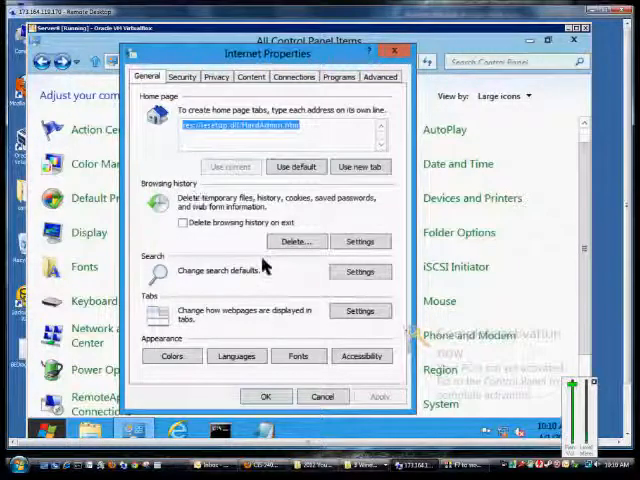
# Open the Delete Browsing History dialog from the General tab's Browsing history section
pyautogui.click(296, 241)
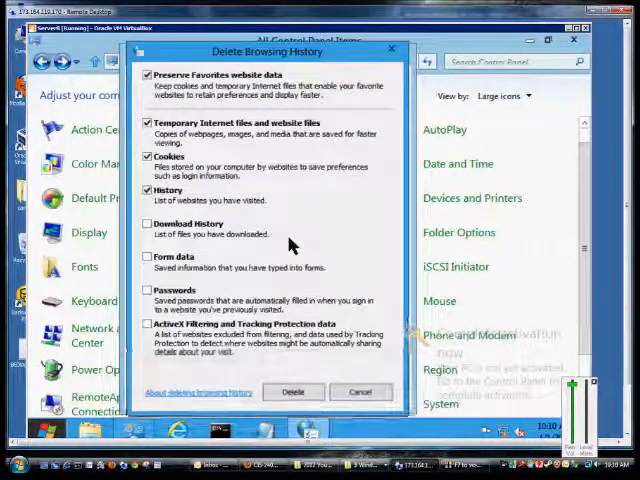
pyautogui.moveTo(218, 113)
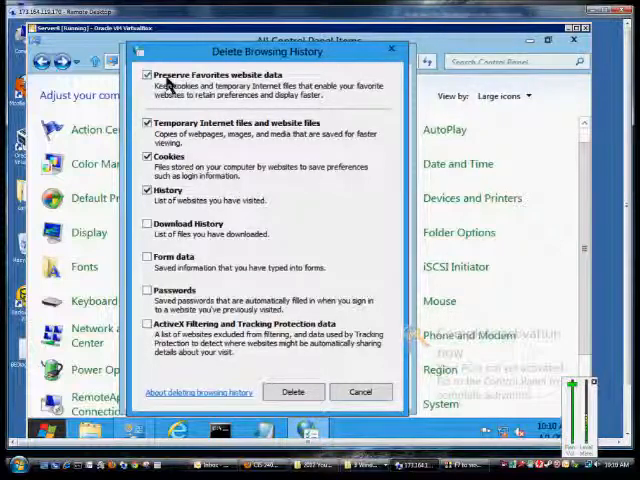
pyautogui.moveTo(232, 83)
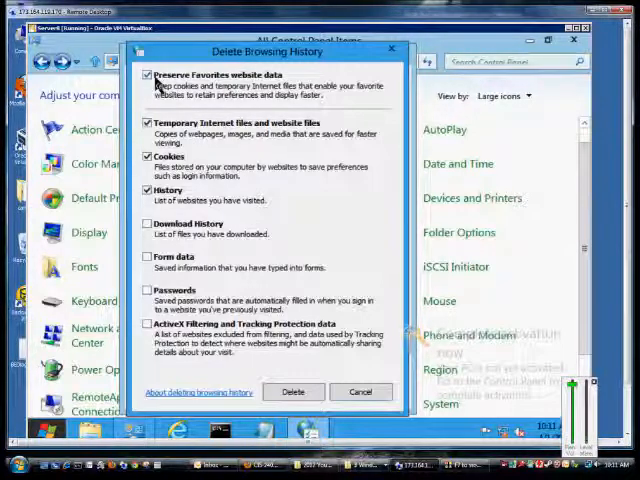
# Keep Preserve Favorites checked and also tick Download History, Form data, Passwords, and ActiveX Filtering/Tracking Protection
pyautogui.click(148, 75)
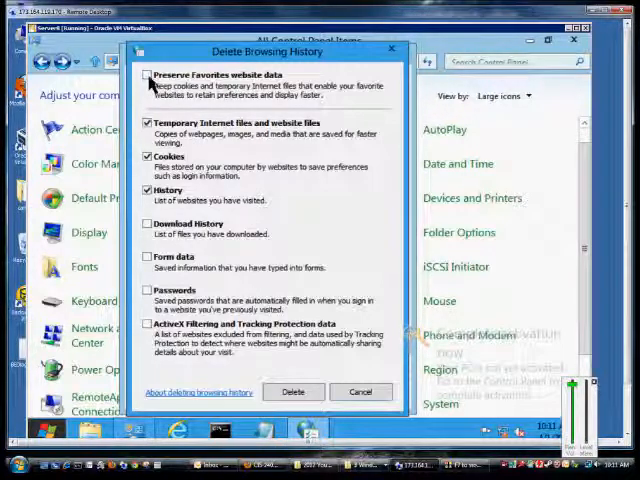
pyautogui.click(148, 74)
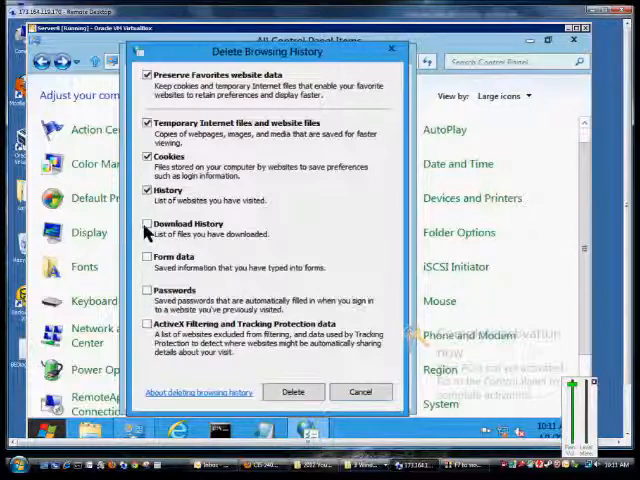
pyautogui.click(148, 224)
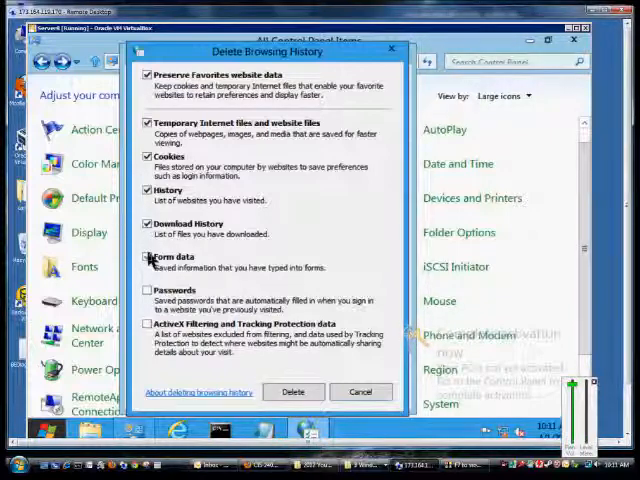
pyautogui.click(150, 258)
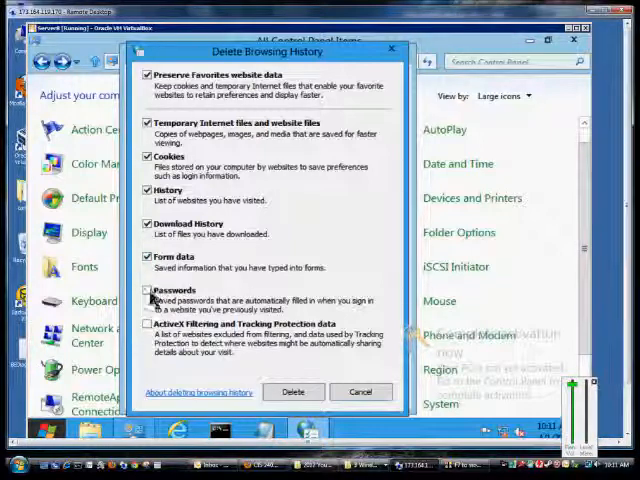
pyautogui.click(149, 289)
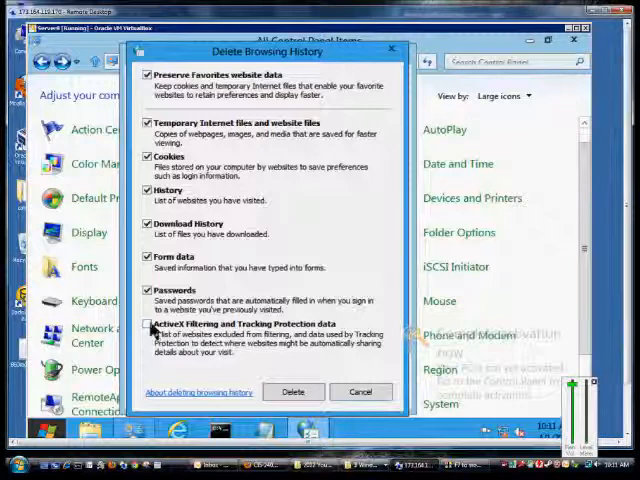
pyautogui.click(148, 331)
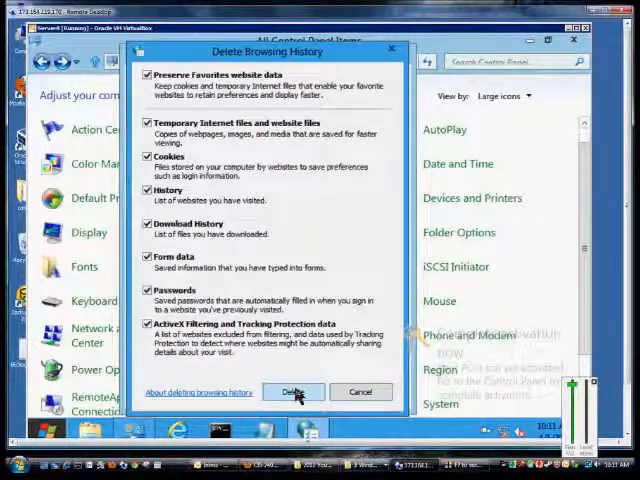
# Delete all the checked browsing data, then close Internet Properties with OK
pyautogui.click(293, 391)
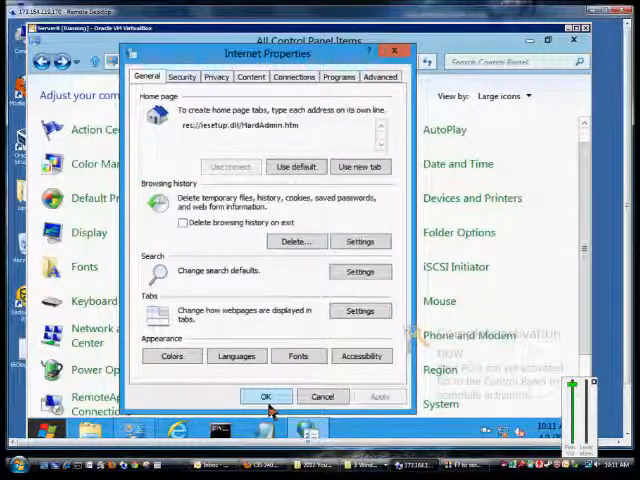
pyautogui.click(266, 396)
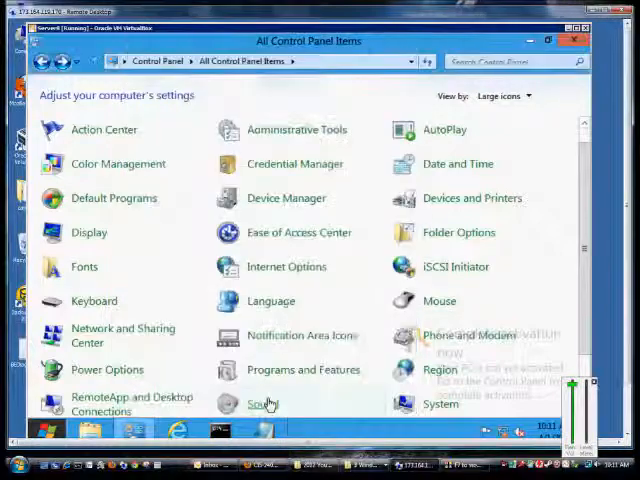